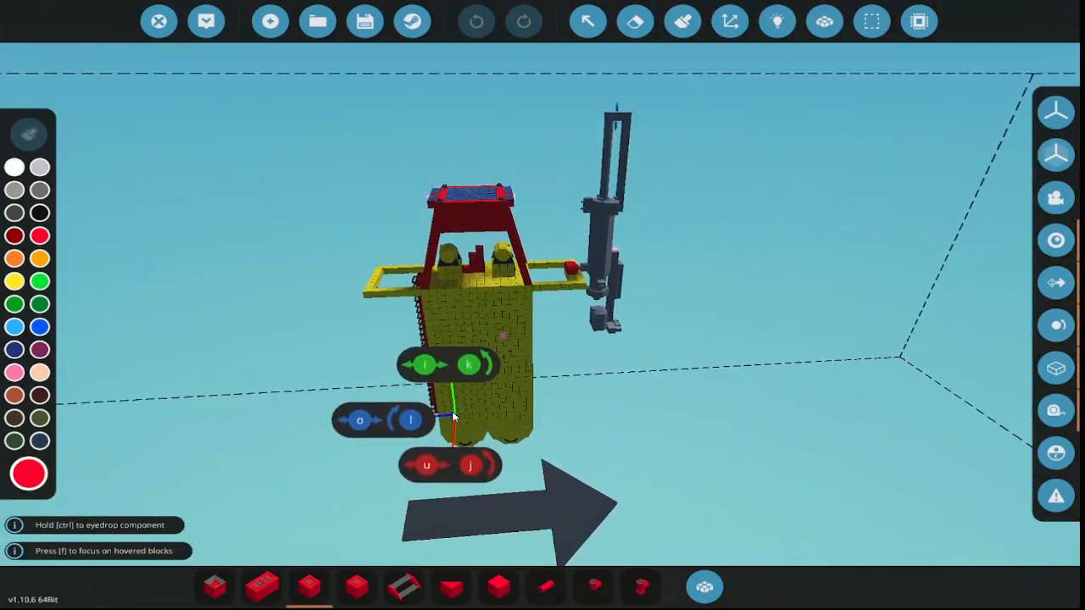
- Orbit the oil buoy, then browse the saved-vehicle list and load a saved entry
left_click_drag(450, 416, 339, 234)
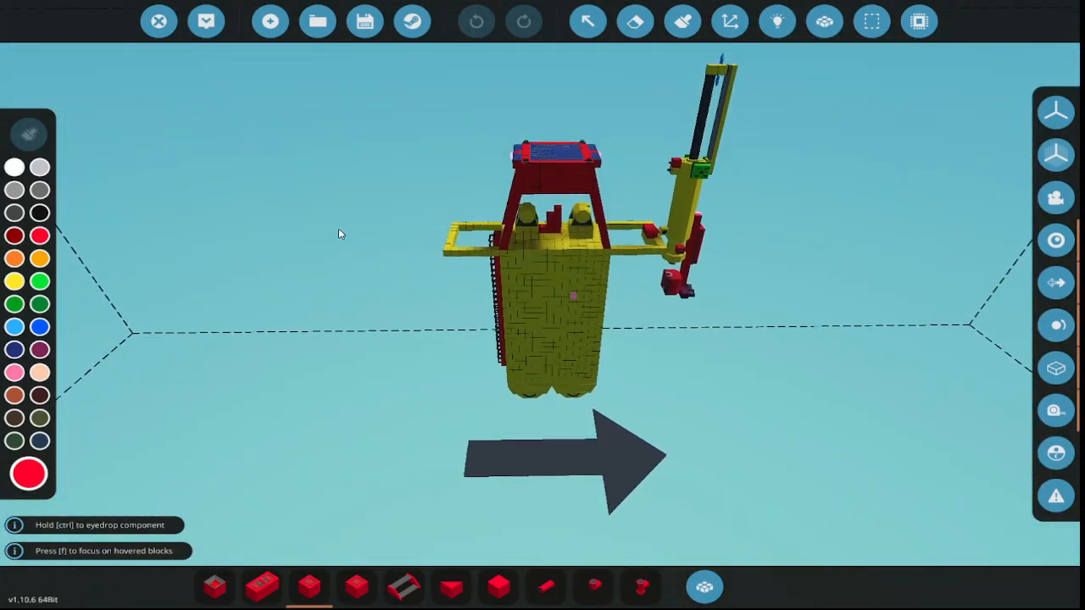
left_click(363, 22)
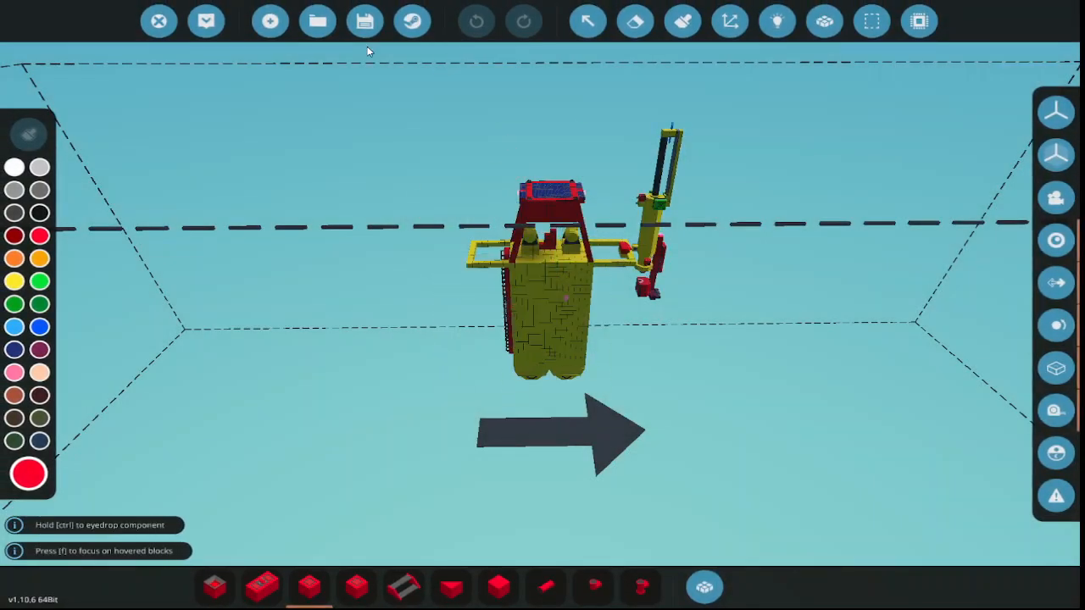
left_click(317, 21)
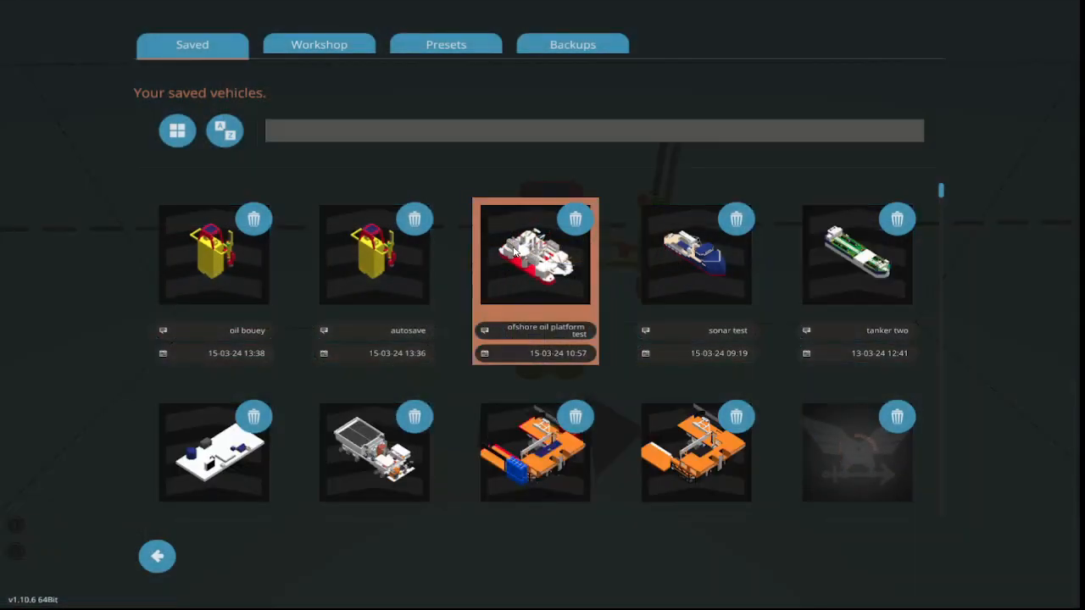
double_click(535, 255)
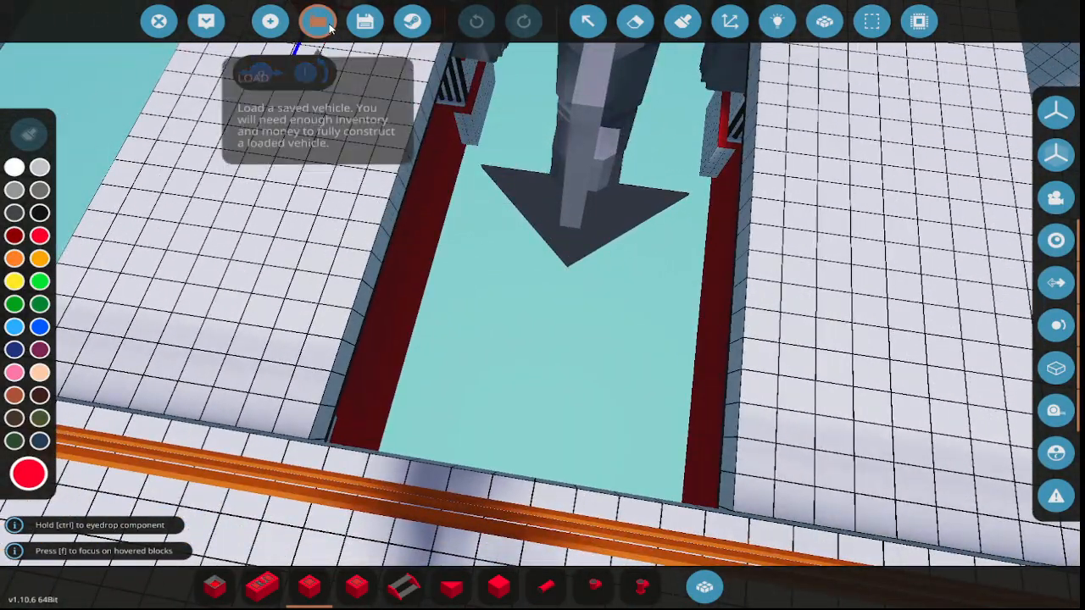
- Load the saved 'oil bouey' vehicle from the Saved tab into the workbench
left_click(318, 22)
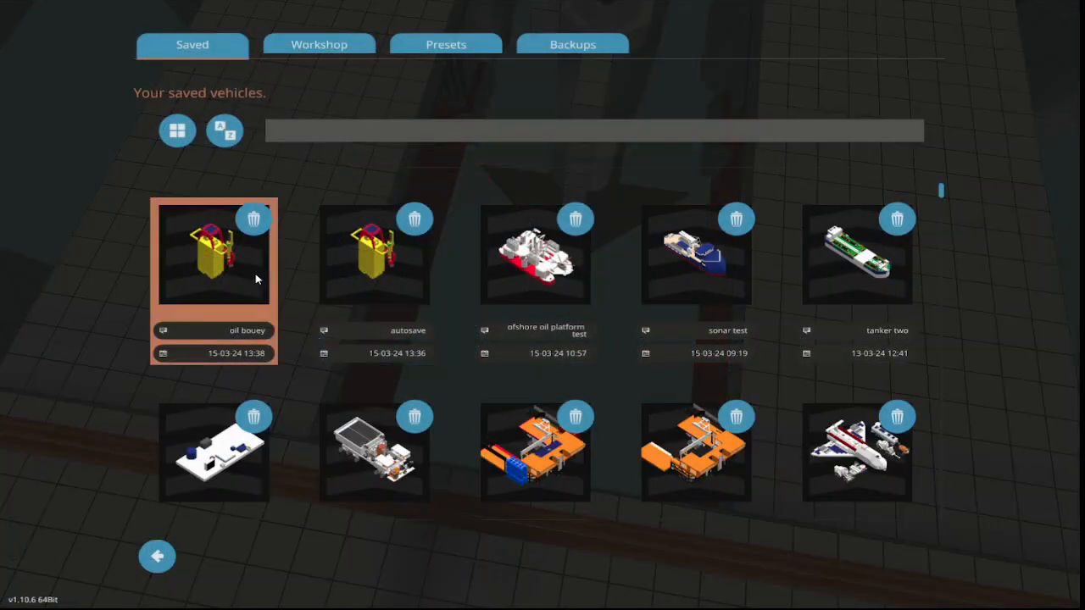
double_click(213, 255)
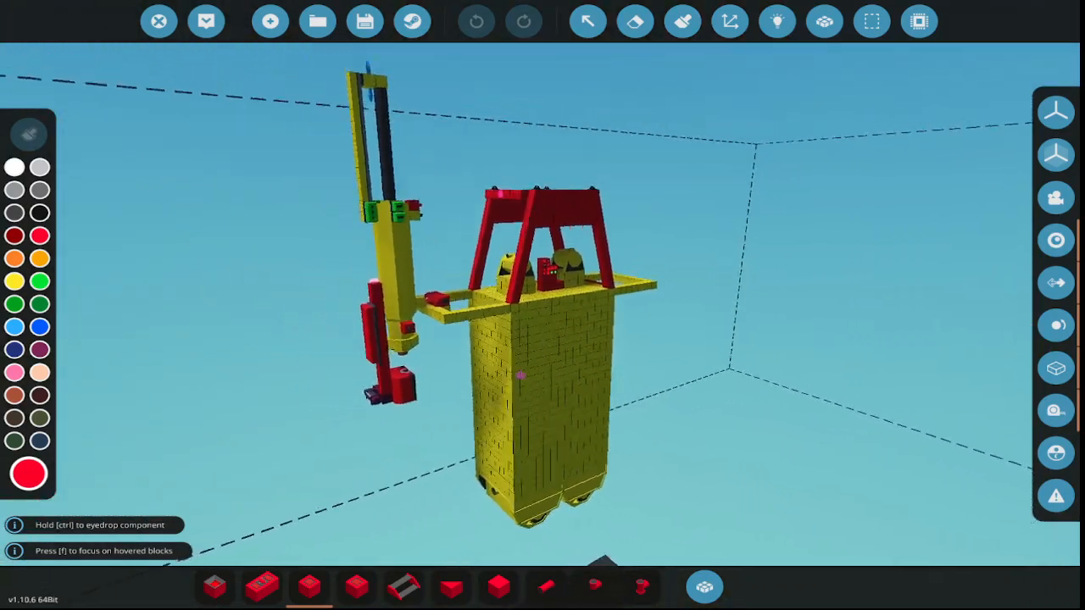
mouse_move(206, 21)
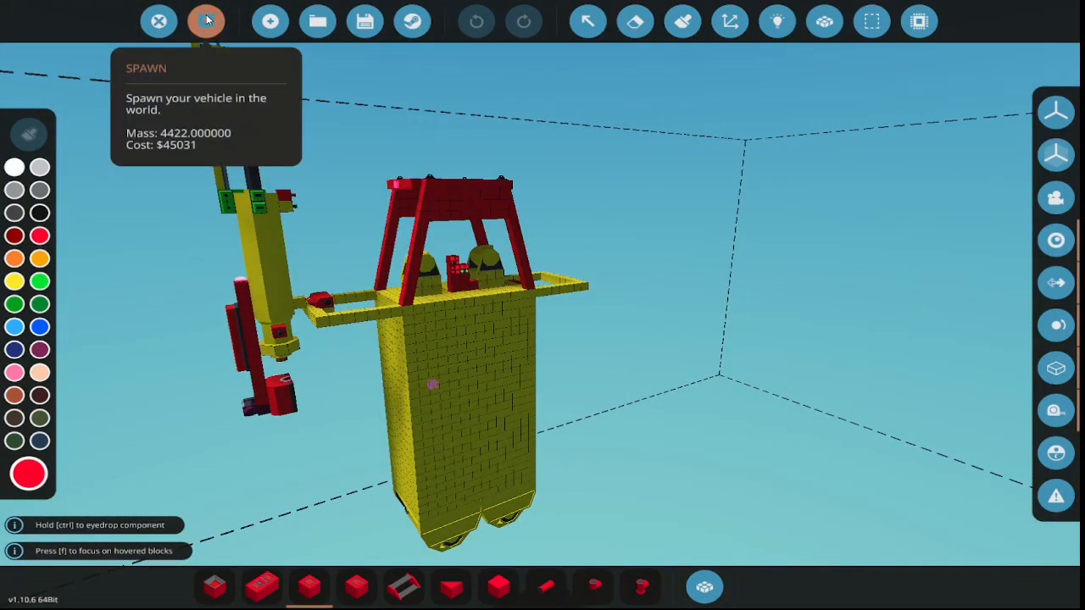
- Spawn the oil buoy vehicle into the ocean beside the workbench
left_click(206, 21)
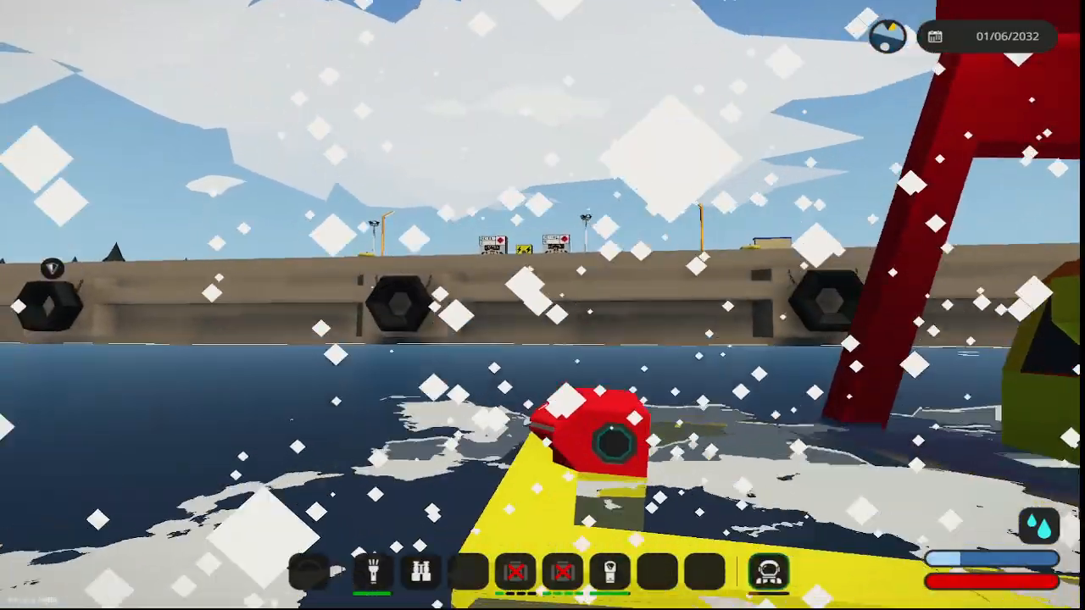
mouse_move(542, 306)
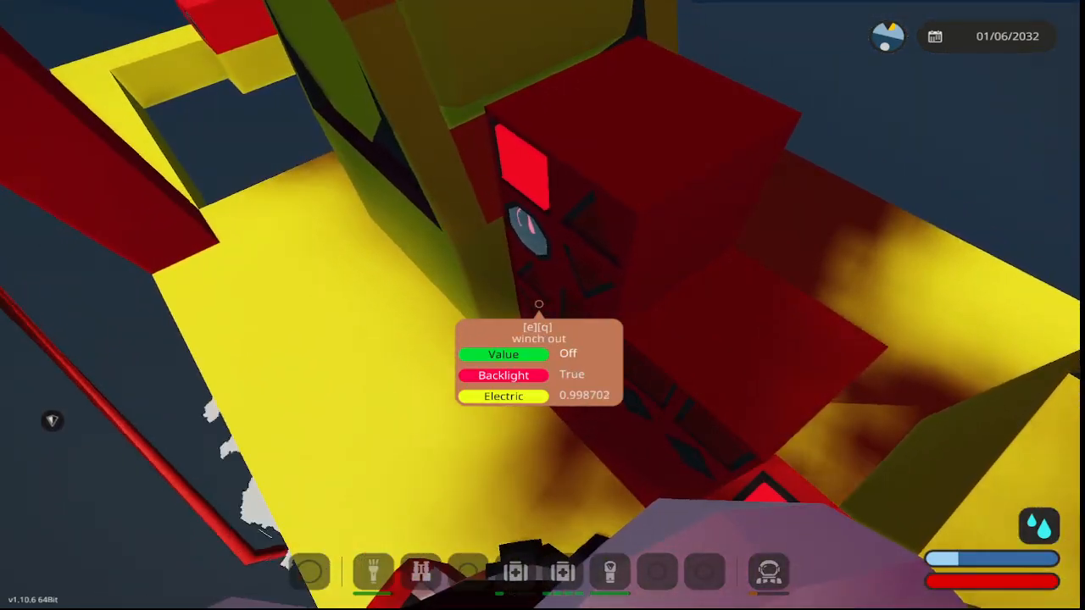
mouse_move(538, 305)
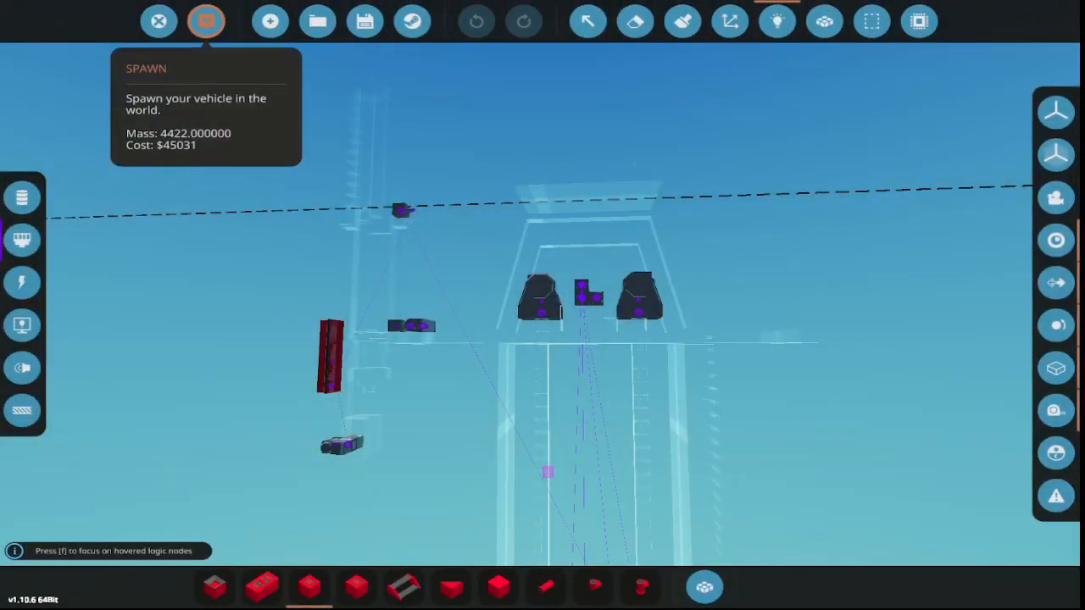
left_click(206, 22)
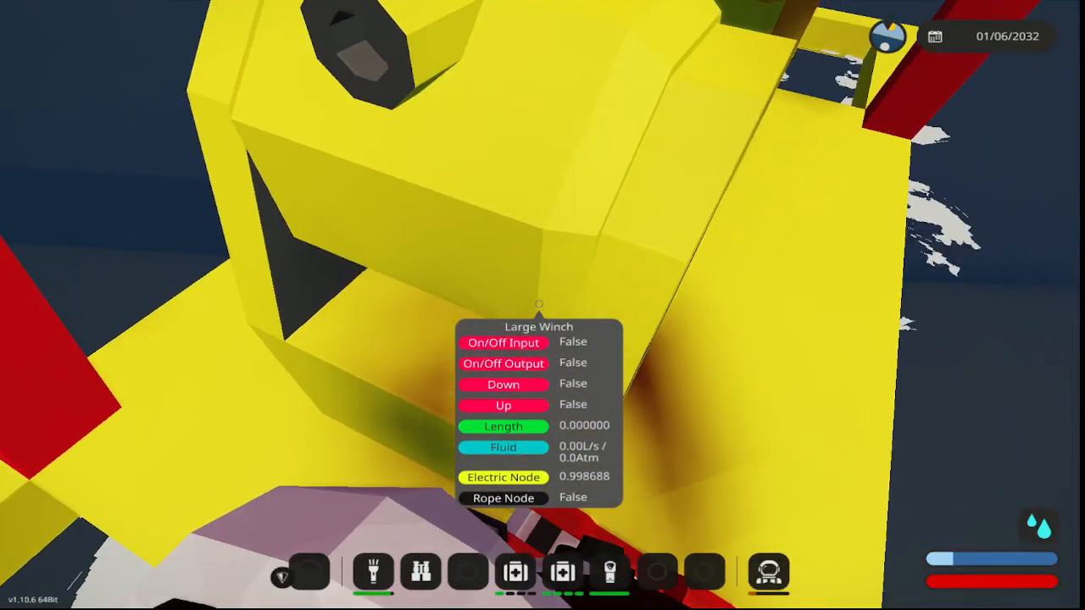
mouse_move(542, 305)
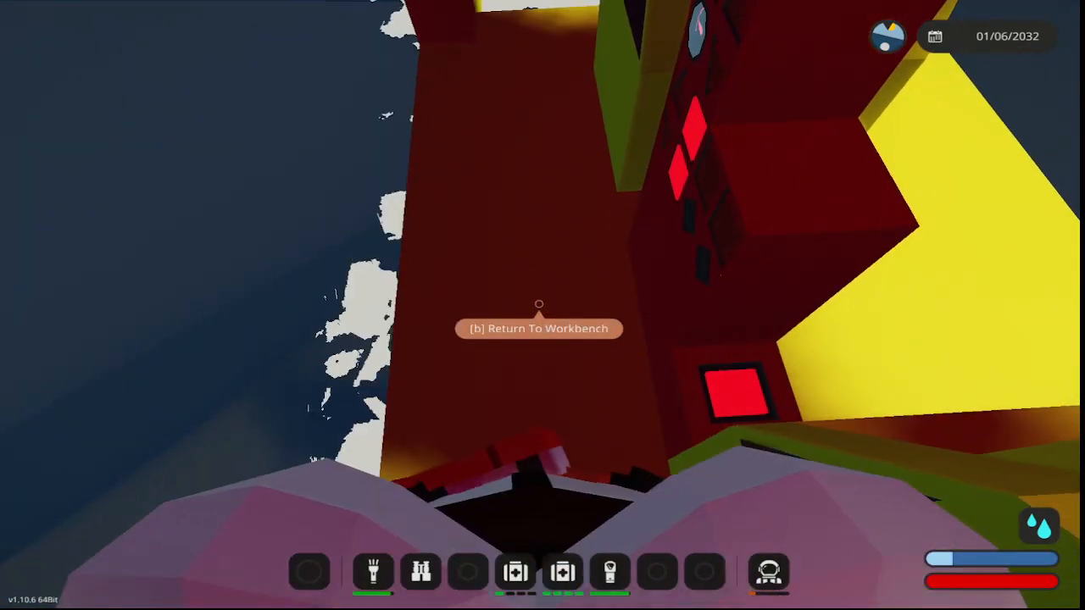
- Return the floating oil buoy to the workbench with the B prompt
key("b")
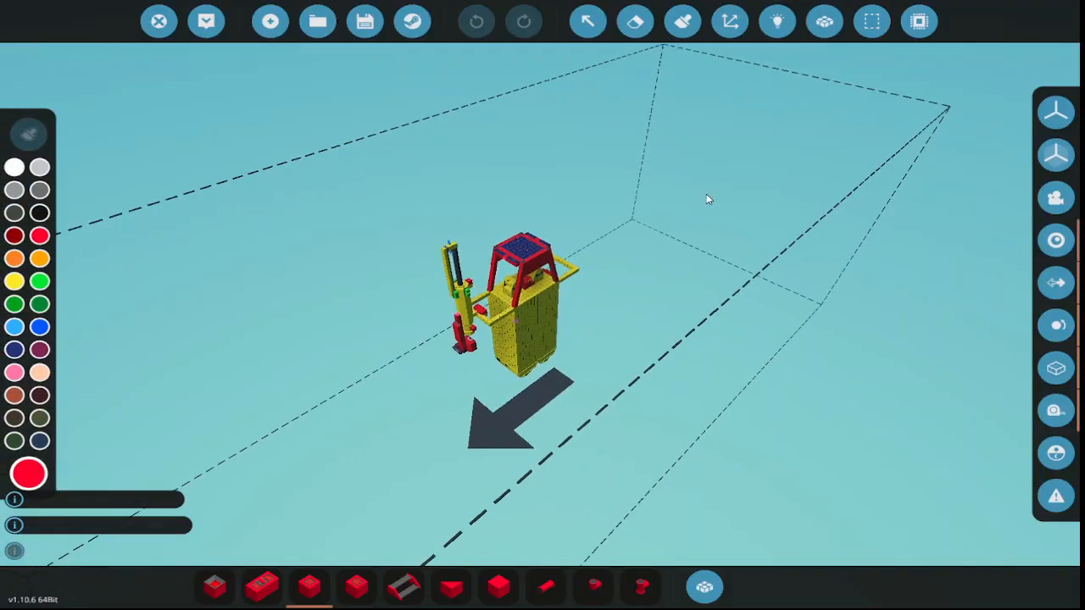